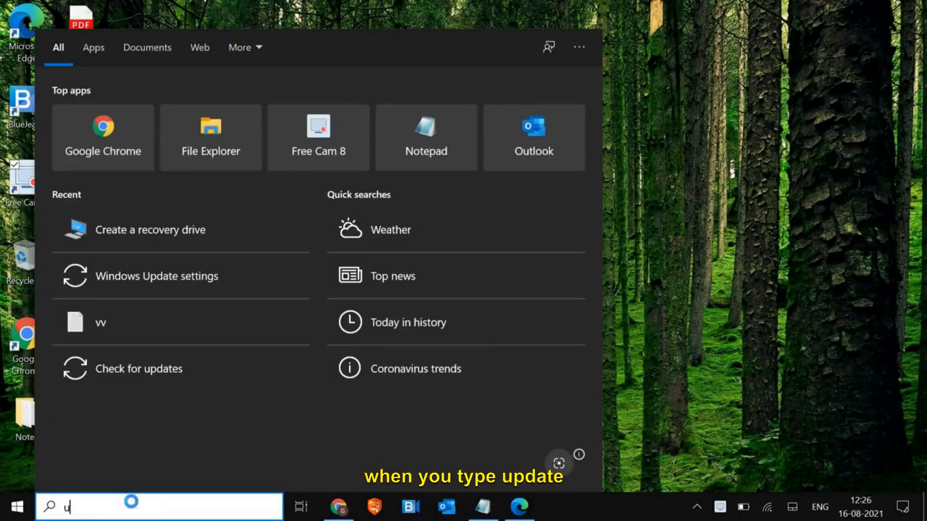
# Search for 'update' and open the Windows Update settings page.
pyautogui.write('pd')
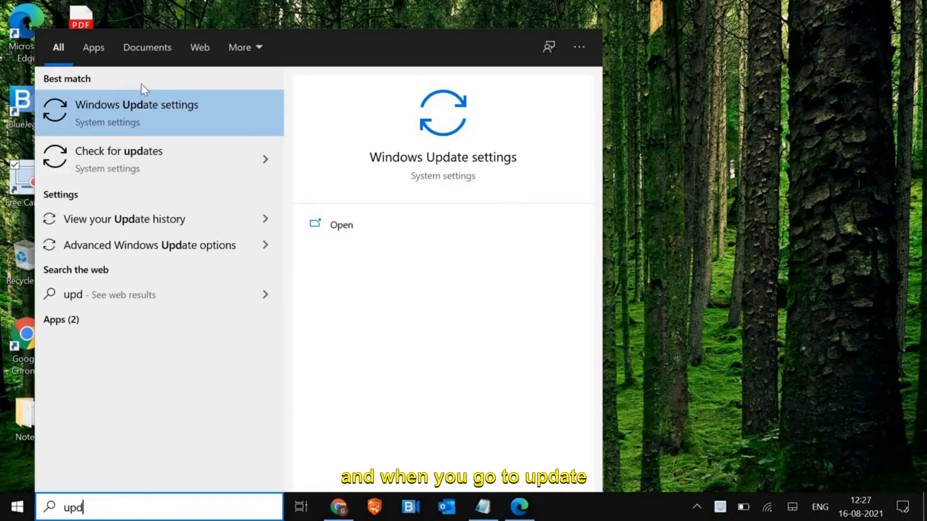
pyautogui.click(136, 105)
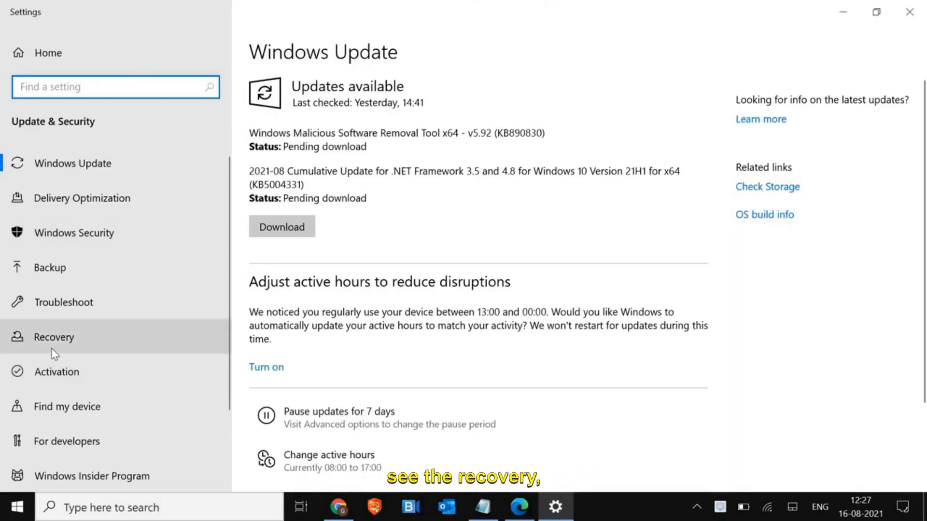
# On the Recovery page, start Reset this PC, choose Keep my files, then cancel.
pyautogui.click(53, 337)
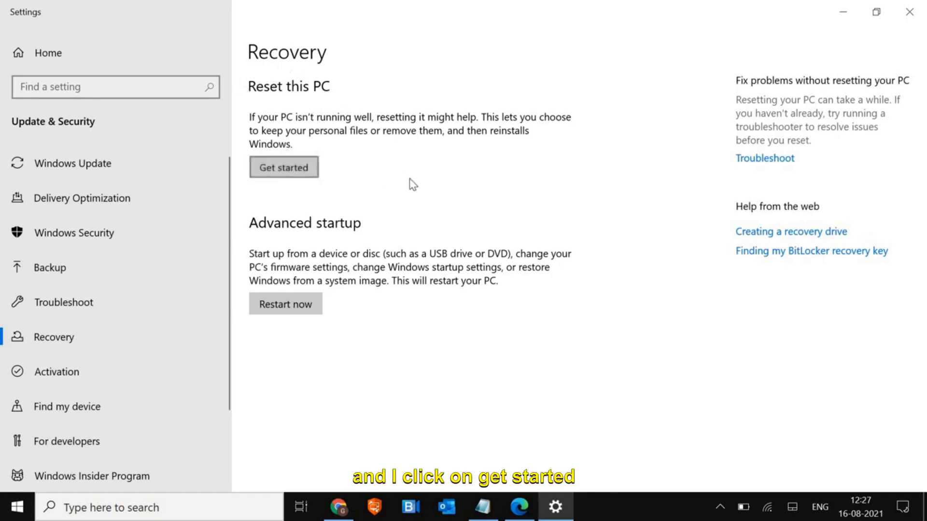
pyautogui.click(284, 168)
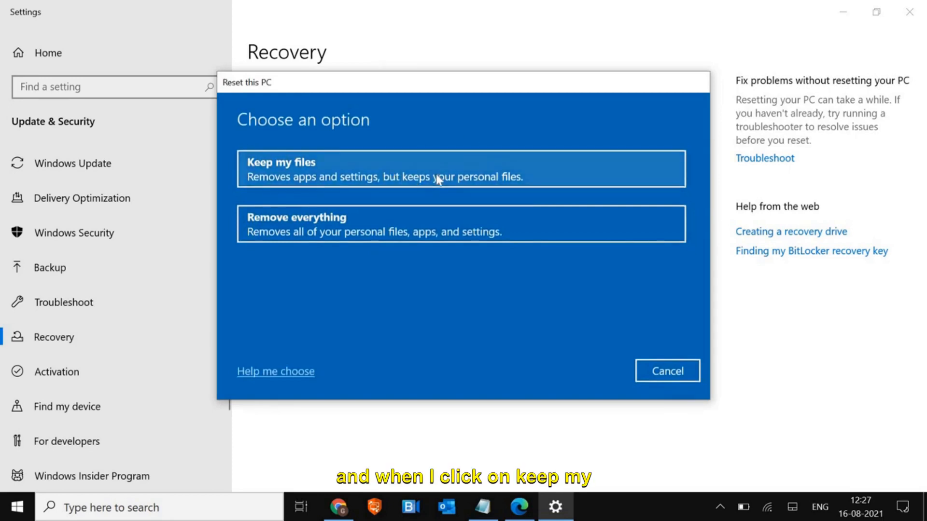
pyautogui.click(461, 168)
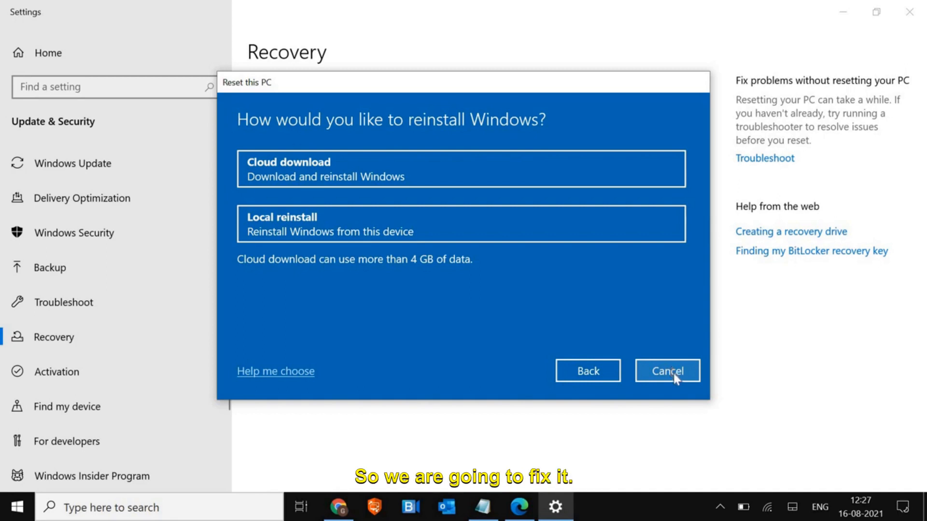
pyautogui.click(667, 371)
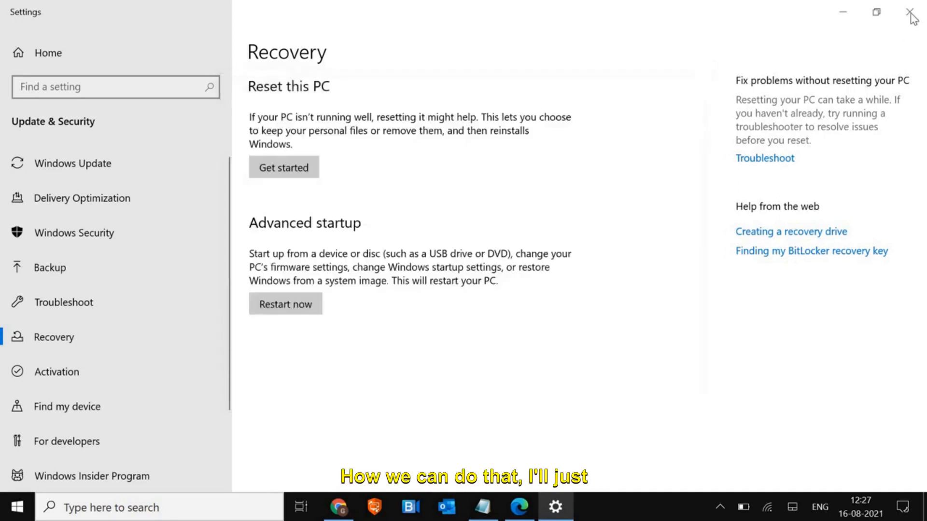
# Close Settings and launch Command Prompt as administrator from a 'cmd' search.
pyautogui.click(911, 12)
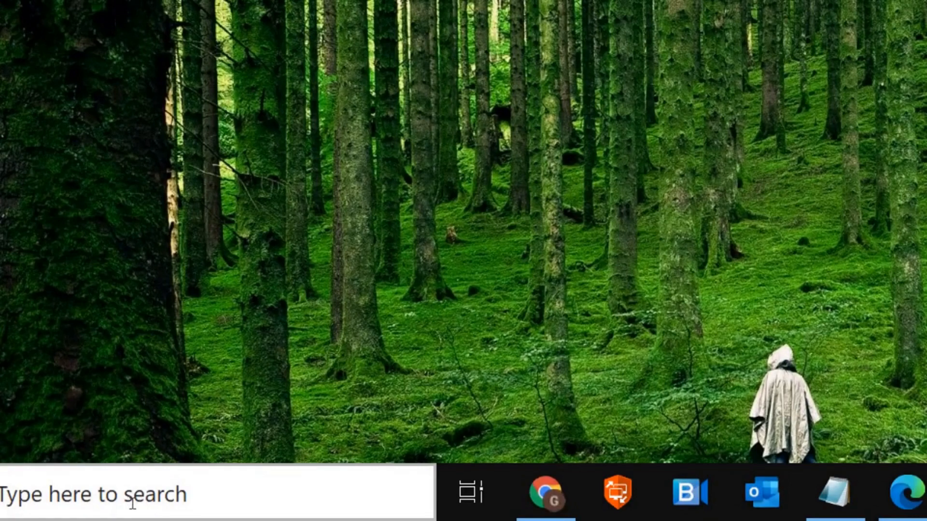
pyautogui.click(119, 507)
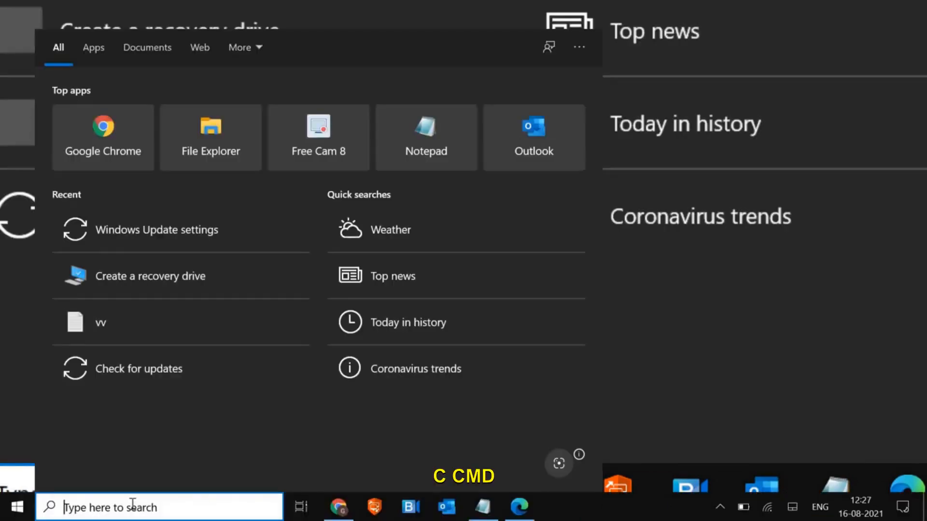
pyautogui.write('cmd')
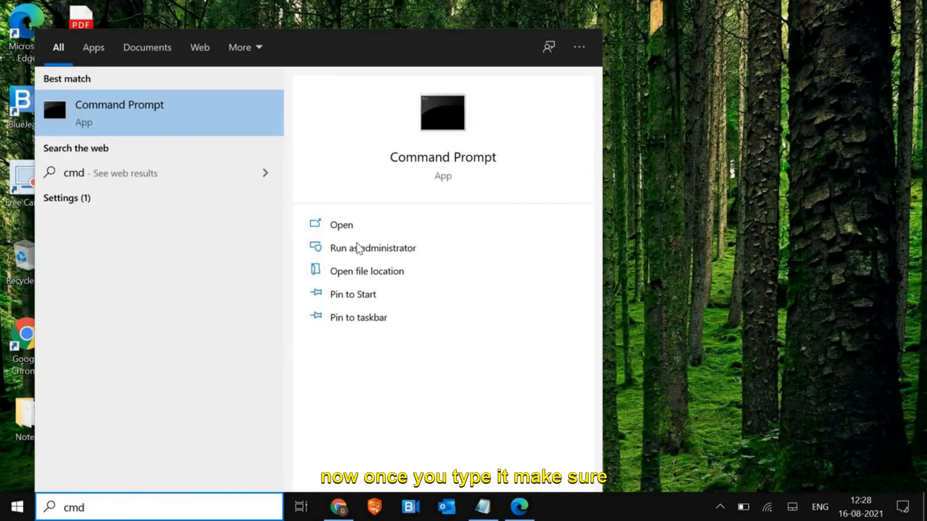
pyautogui.click(372, 248)
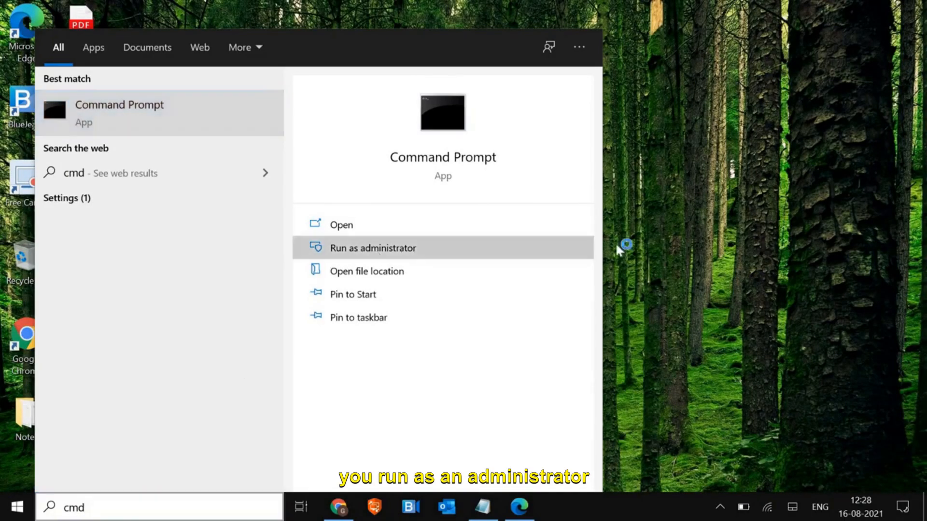
pyautogui.click(373, 247)
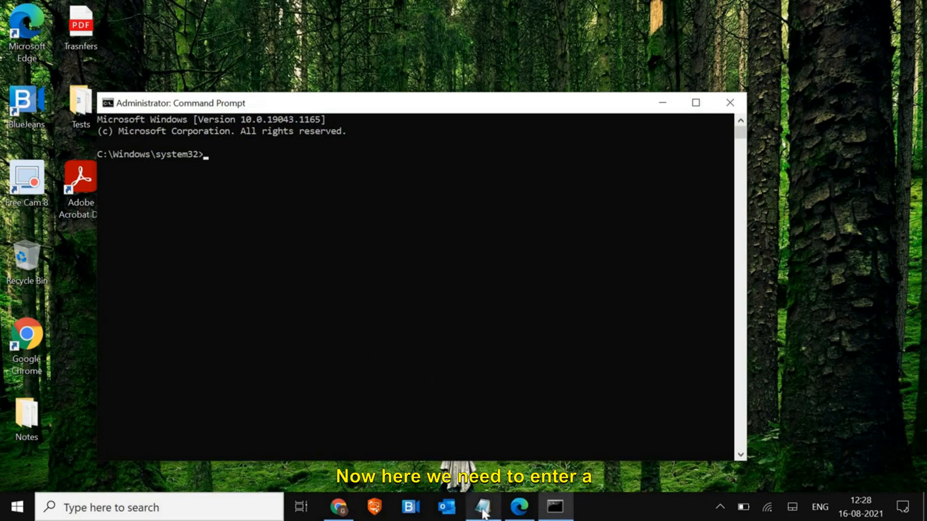
# Run 'reagentc/enable' in the administrator Command Prompt.
pyautogui.click(482, 507)
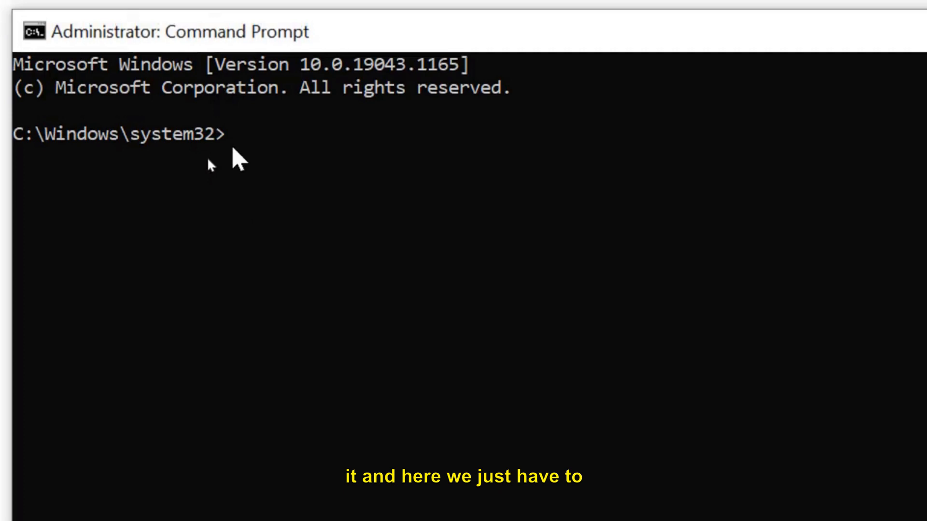
pyautogui.write('reagentc/enable')
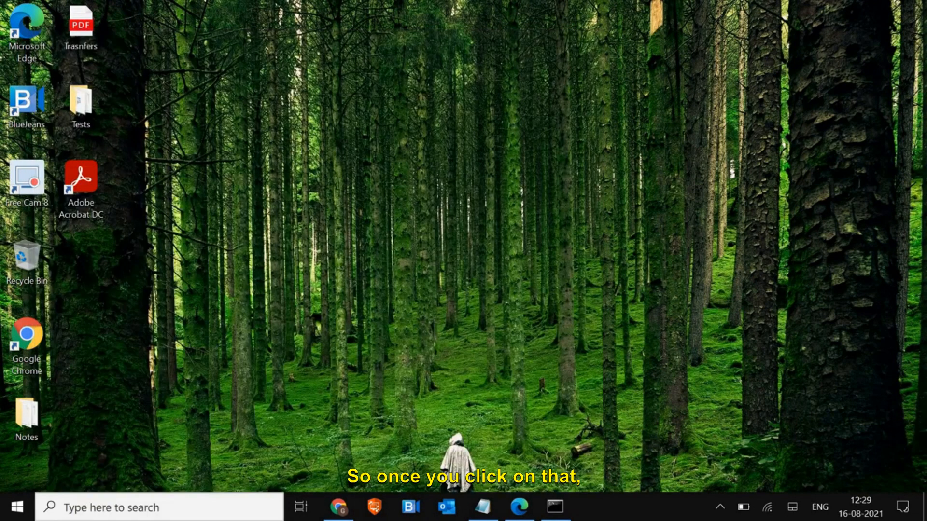
pyautogui.moveTo(385, 337)
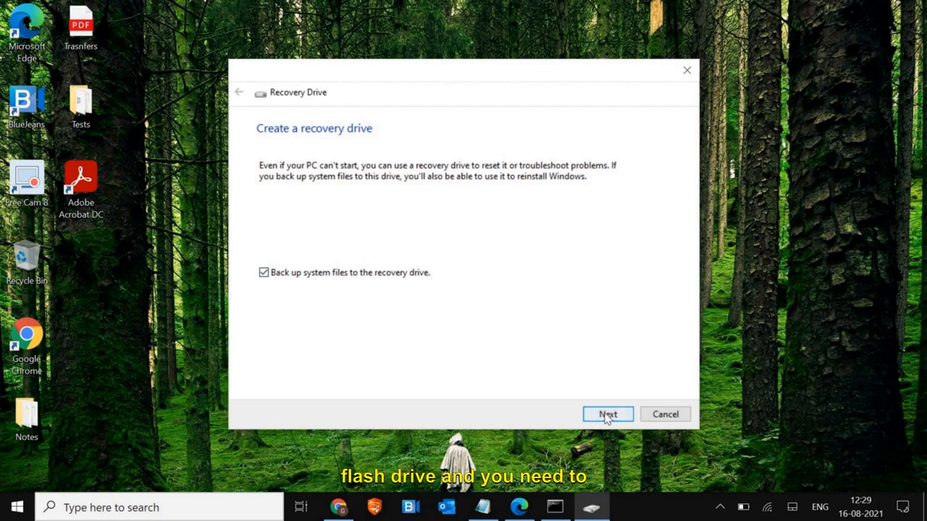
# Keep 'Back up system files to the recovery drive' checked and continue.
pyautogui.click(607, 413)
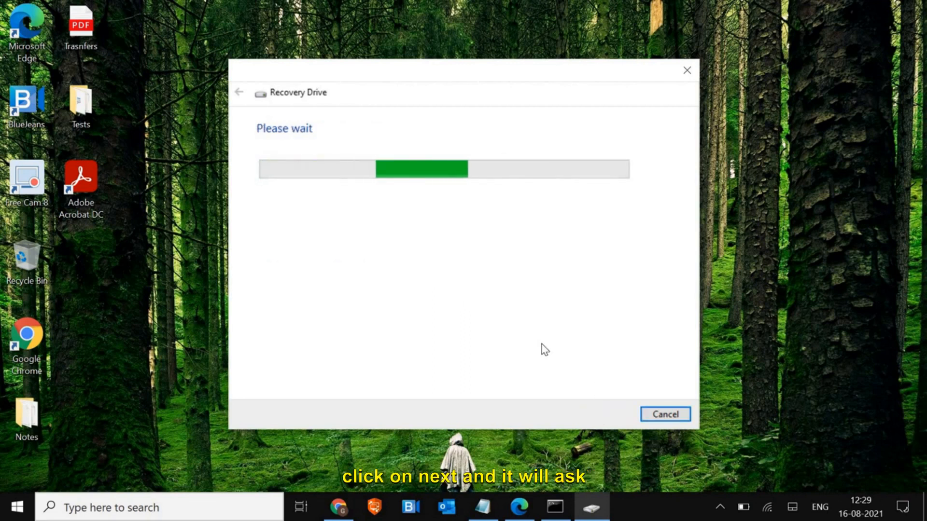